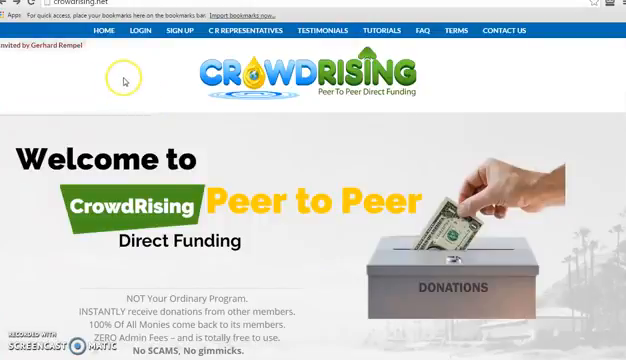
{"action": "mouse_move", "coordinate": [88, 48]}
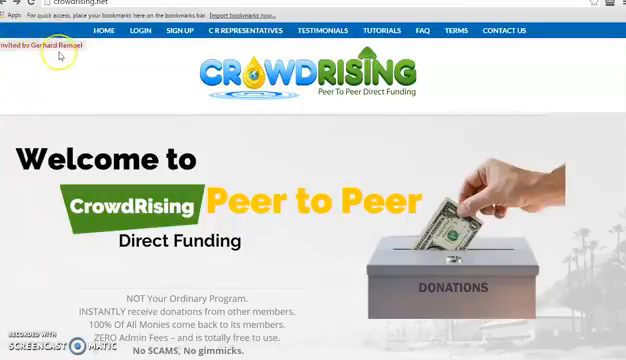
{"action": "mouse_move", "coordinate": [105, 57]}
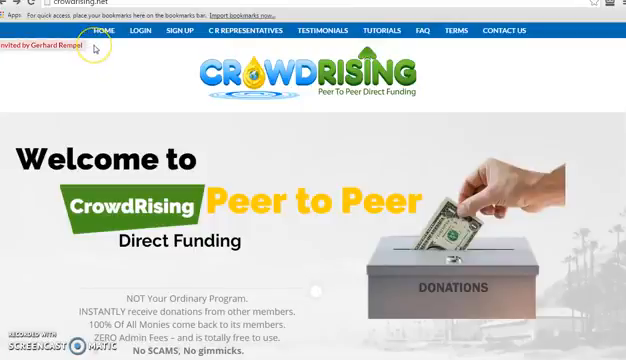
{"action": "mouse_move", "coordinate": [95, 48]}
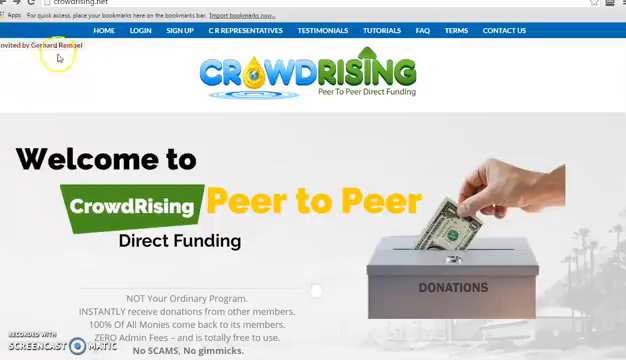
{"action": "mouse_move", "coordinate": [184, 29]}
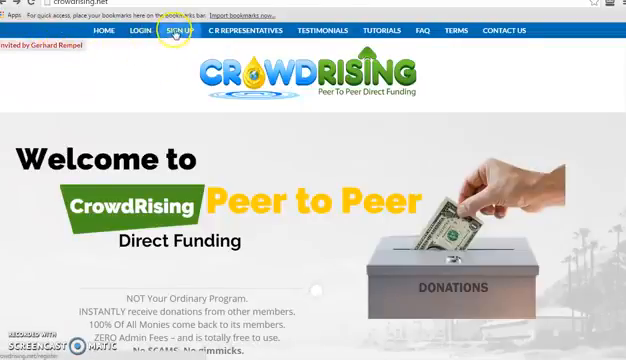
Step: Open the CrowdRising sign-up page and scroll through the empty registration fields
{"action": "left_click", "coordinate": [178, 29]}
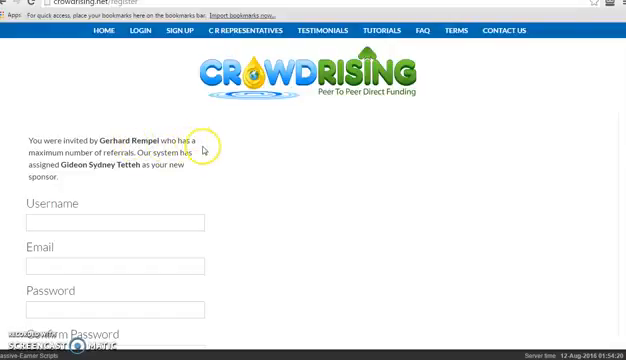
{"action": "mouse_move", "coordinate": [135, 135]}
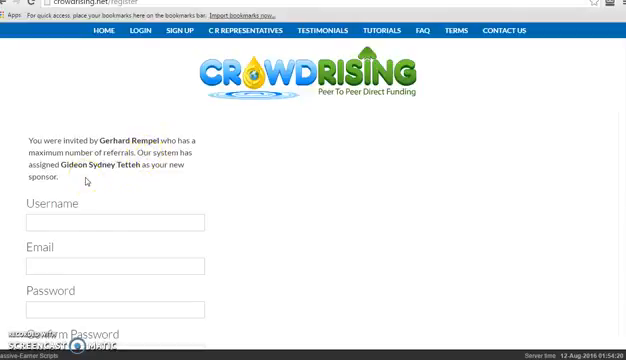
{"action": "mouse_move", "coordinate": [93, 170]}
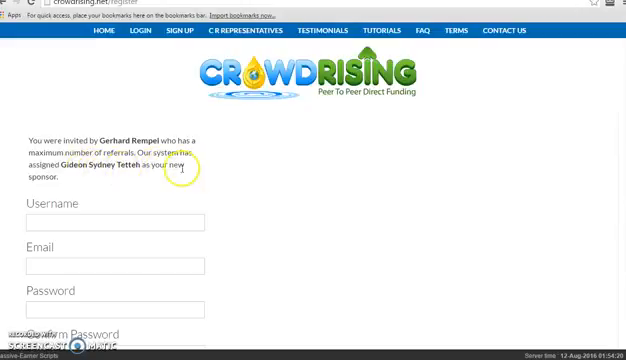
{"action": "mouse_move", "coordinate": [137, 143]}
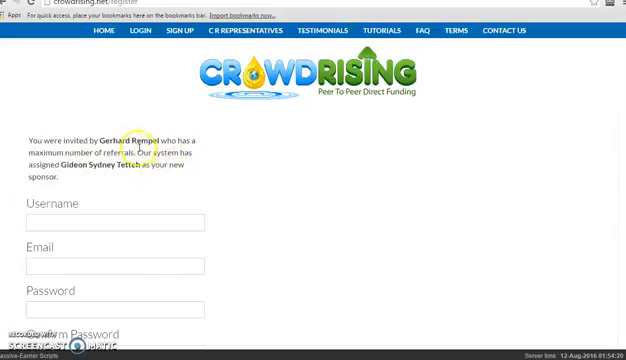
{"action": "mouse_move", "coordinate": [131, 160]}
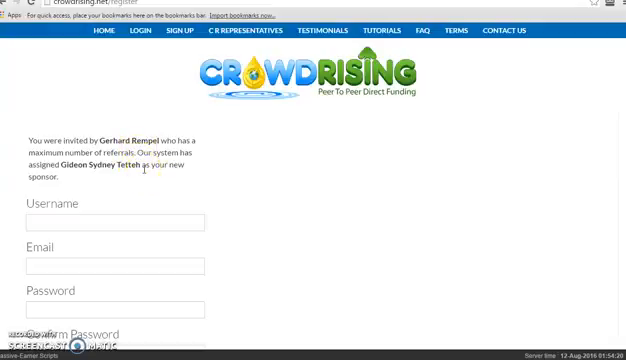
{"action": "scroll", "scroll_direction": "down", "scroll_amount": 3}
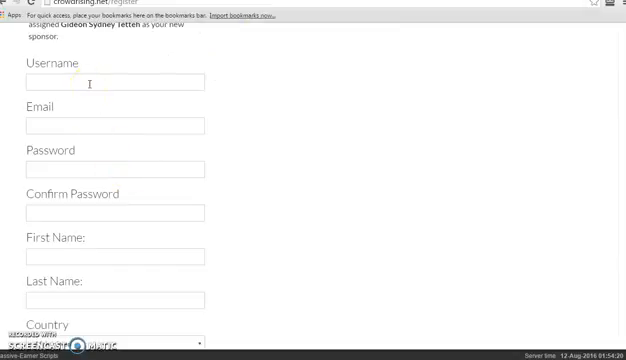
{"action": "left_click", "coordinate": [115, 125]}
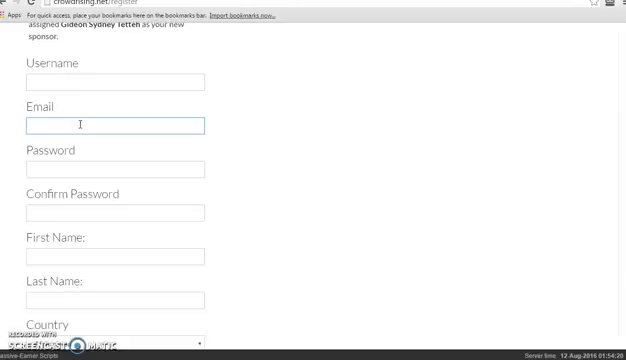
{"action": "scroll", "scroll_direction": "down", "scroll_amount": 3}
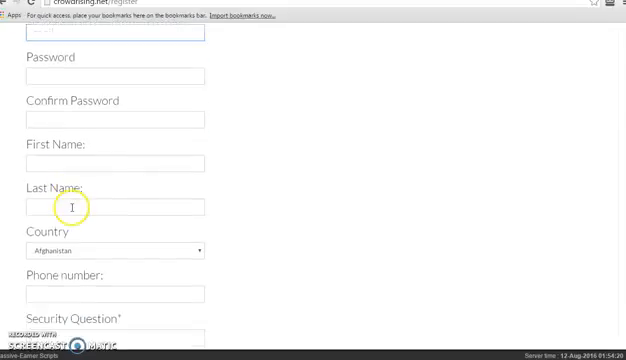
{"action": "left_click", "coordinate": [110, 207]}
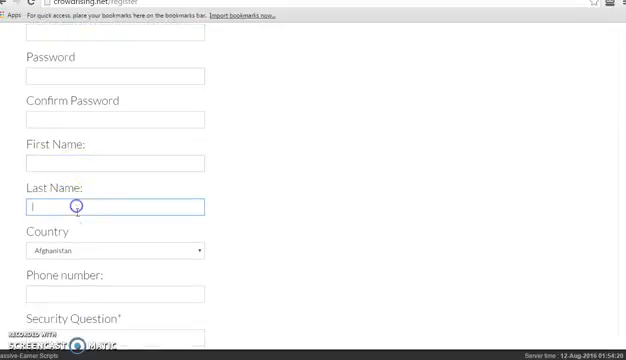
Step: Scroll down to the Create Account button and focus the Phone number field
{"action": "scroll", "scroll_direction": "down", "scroll_amount": 3}
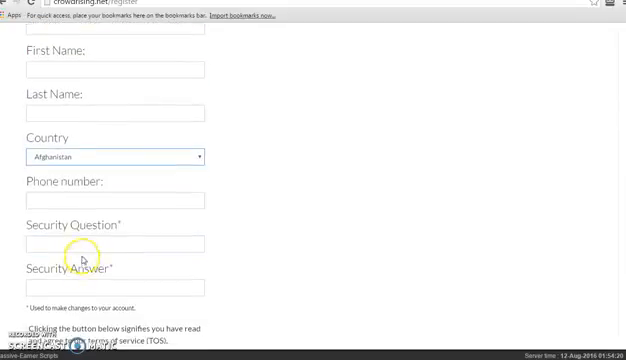
{"action": "left_click", "coordinate": [108, 201]}
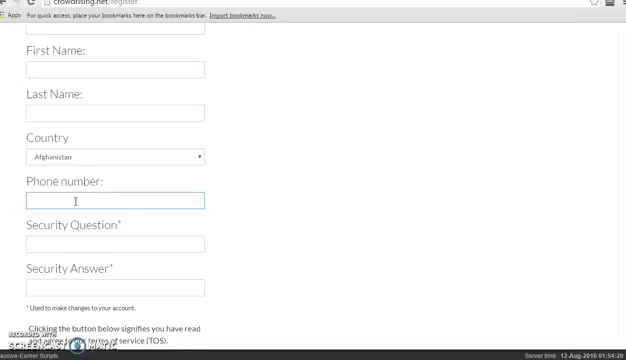
{"action": "scroll", "scroll_direction": "down", "scroll_amount": 3}
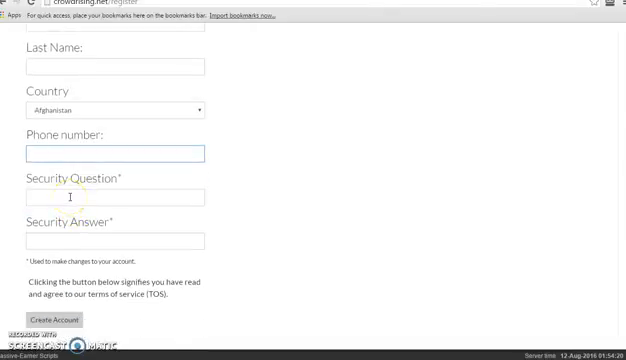
{"action": "mouse_move", "coordinate": [72, 258]}
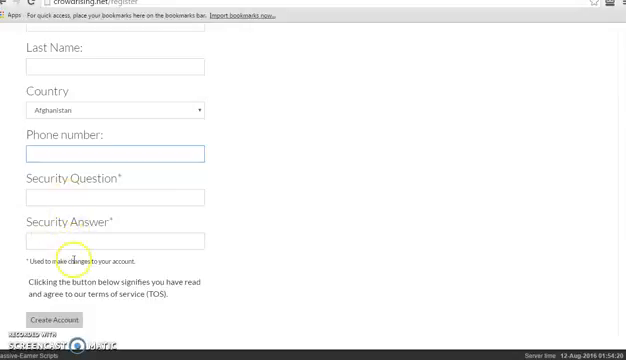
{"action": "mouse_move", "coordinate": [90, 190]}
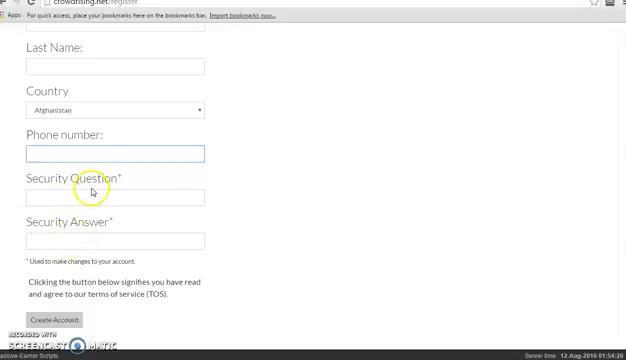
{"action": "left_click", "coordinate": [105, 155]}
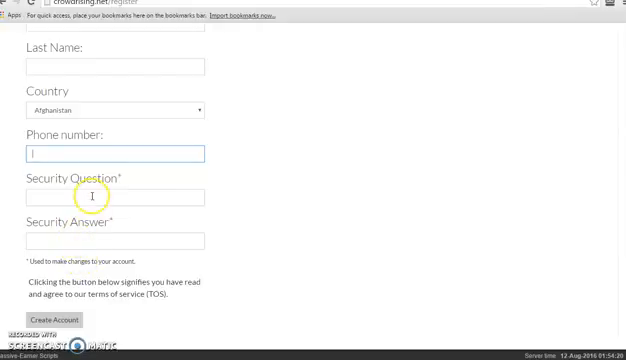
{"action": "mouse_move", "coordinate": [70, 247]}
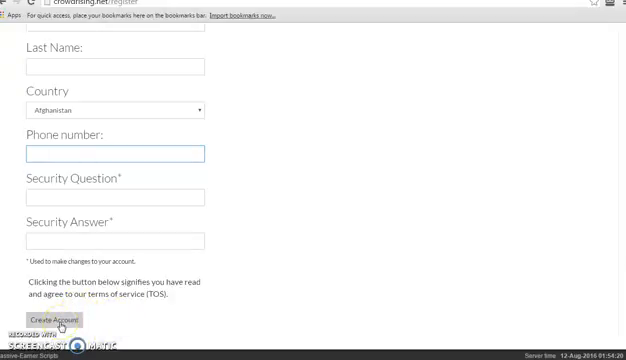
{"action": "mouse_move", "coordinate": [131, 326]}
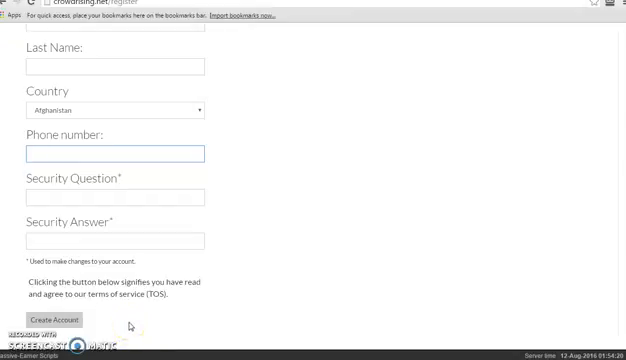
{"action": "scroll", "scroll_direction": "down", "scroll_amount": 3}
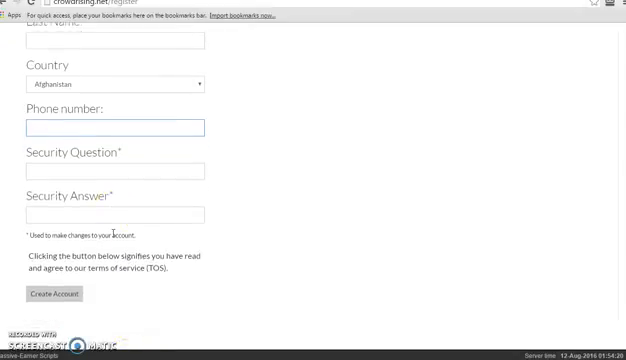
{"action": "left_click", "coordinate": [113, 126]}
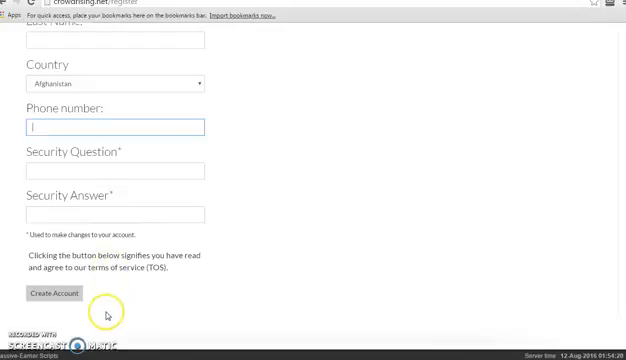
{"action": "mouse_move", "coordinate": [115, 315]}
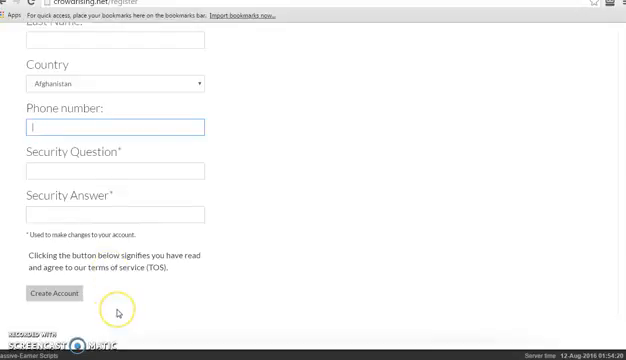
{"action": "mouse_move", "coordinate": [118, 313]}
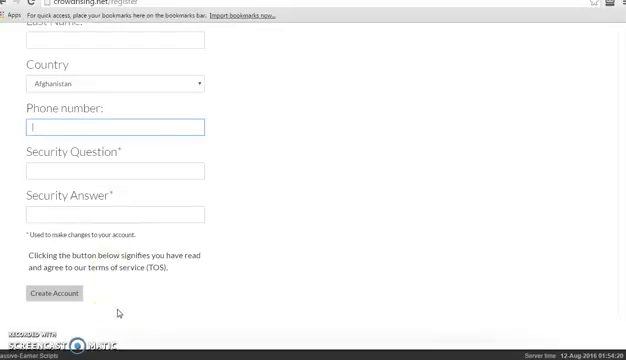